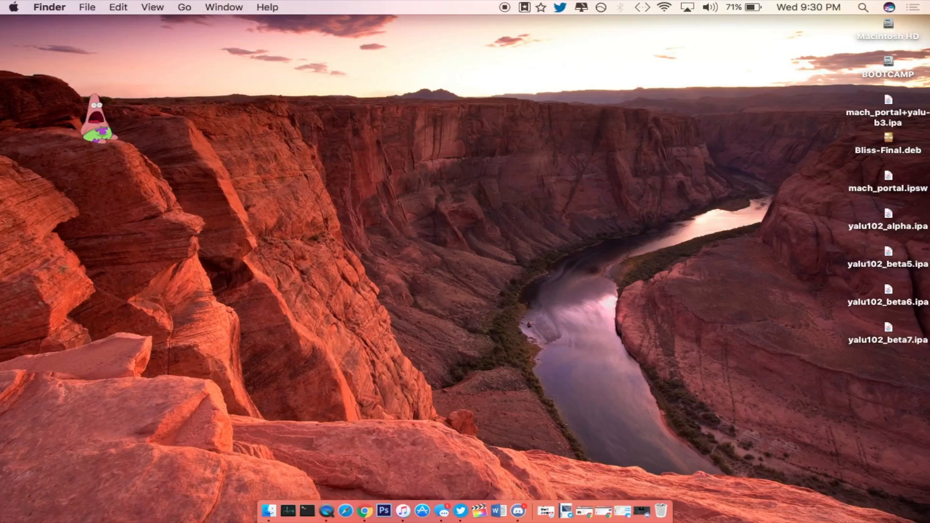
pyautogui.moveTo(352, 510)
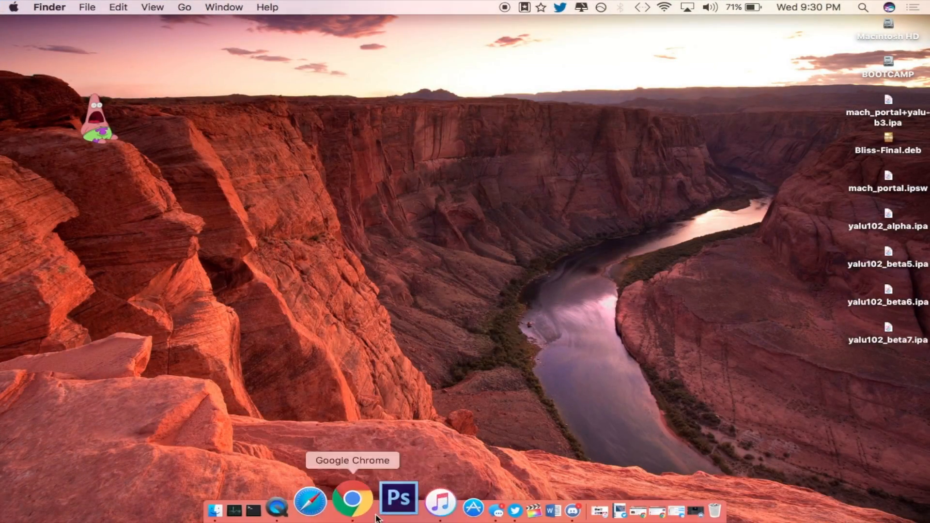
# Bring Chrome's r/jailbreak listing forward, then switch to the '[Tutorial] Enter Substrate Safe Mode' post.
pyautogui.click(353, 498)
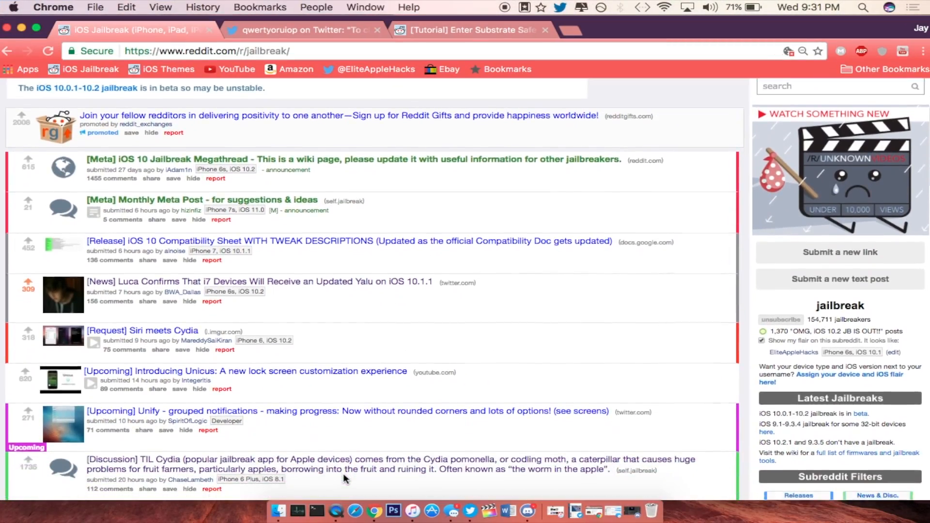
pyautogui.scroll(-3)
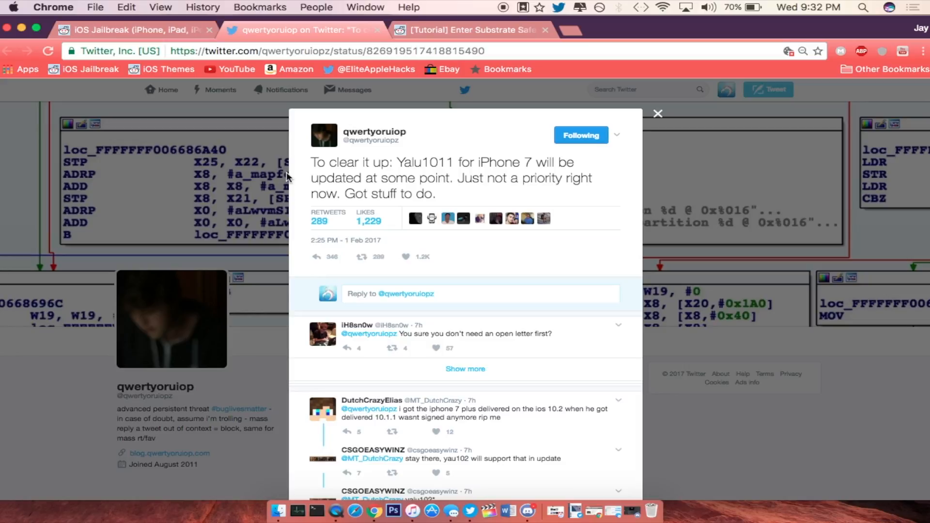
pyautogui.click(469, 30)
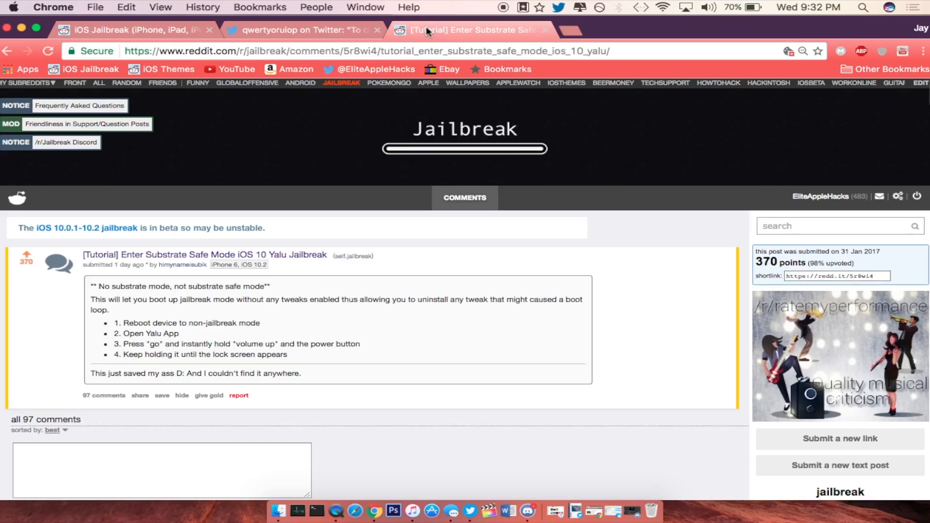
# Read down the safe-mode tutorial's steps and comments, then return to the r/jailbreak listing.
pyautogui.scroll(-3)
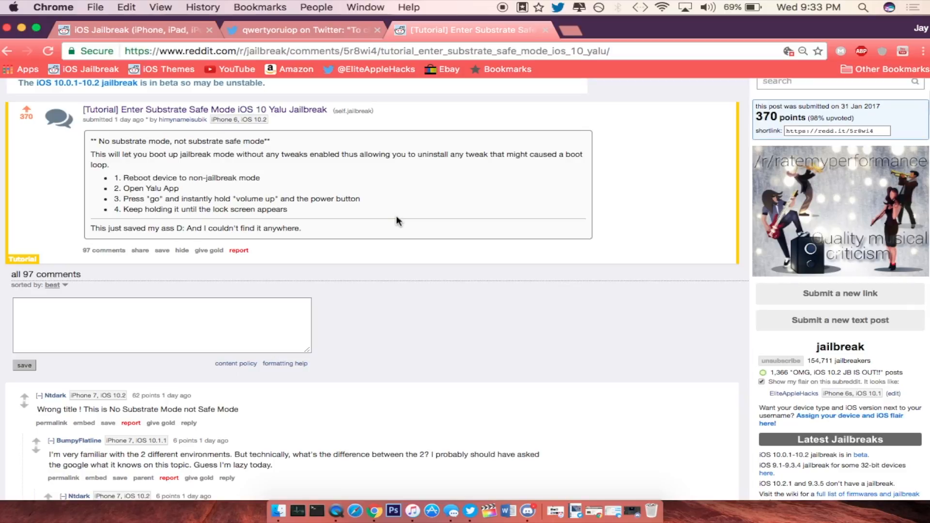
pyautogui.click(137, 30)
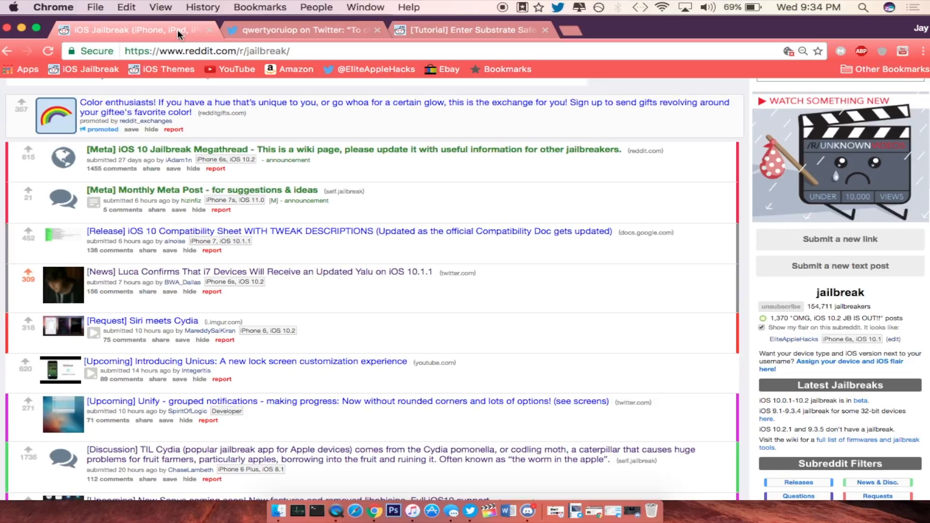